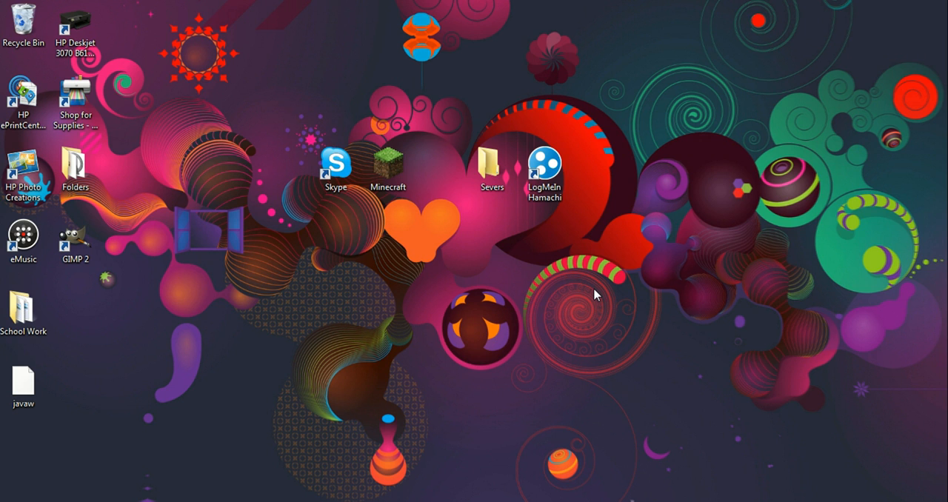
mouse_move(452, 194)
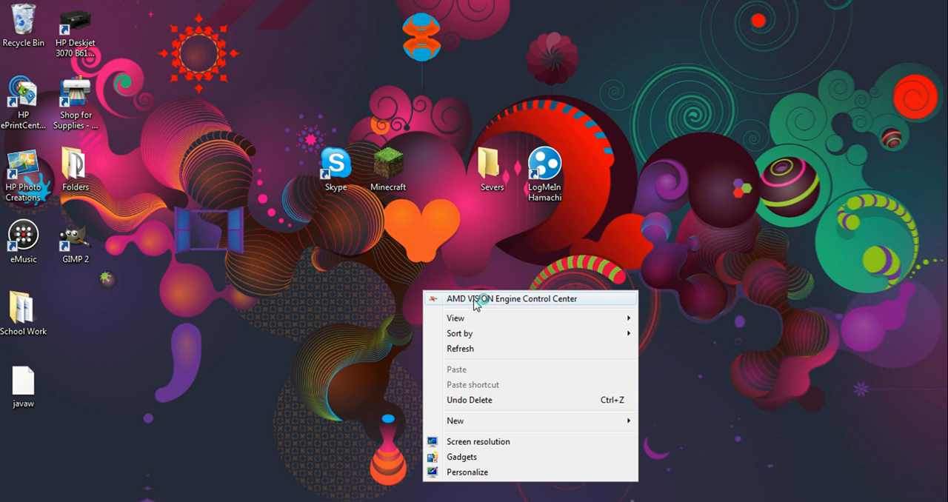
mouse_move(415, 320)
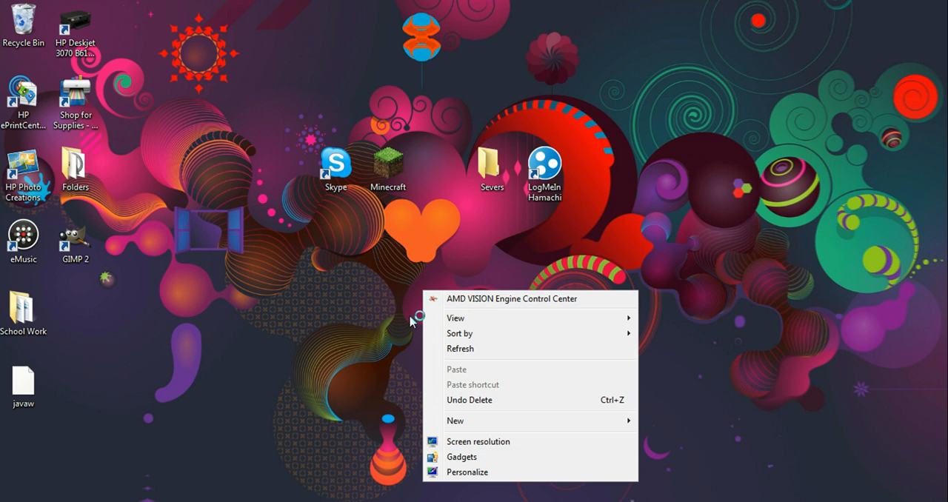
- Check the Minecraft shortcut's context menu on the desktop without changing anything
left_click(388, 165)
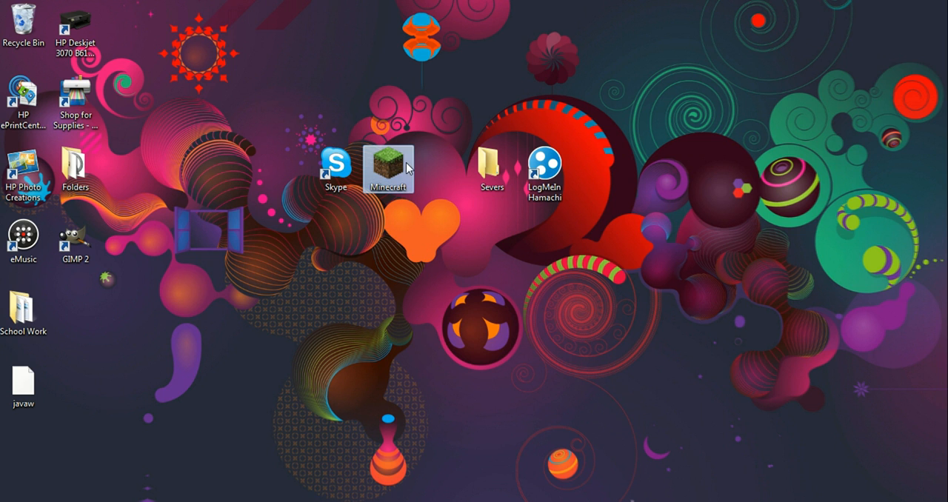
right_click(388, 169)
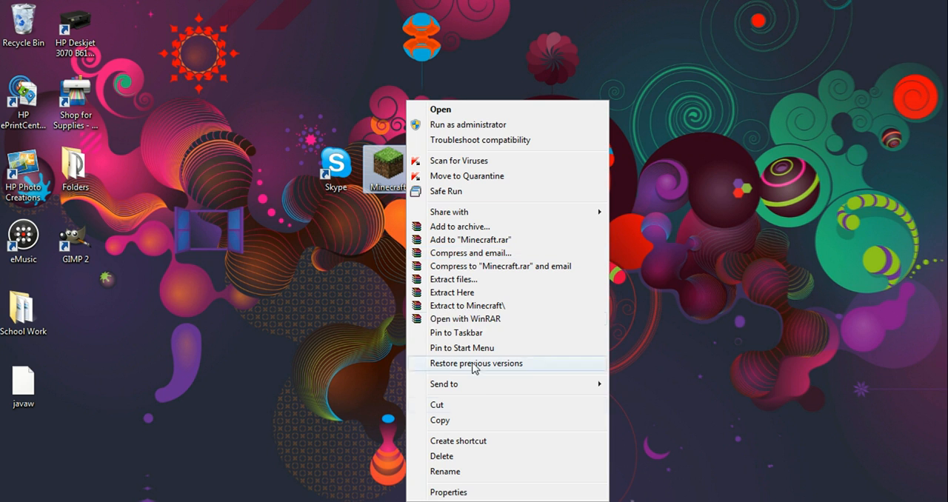
left_click(447, 492)
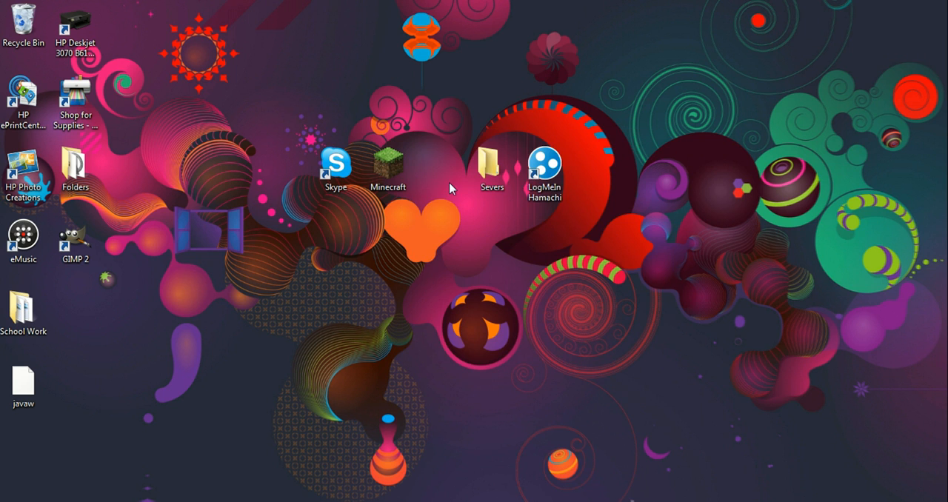
- Create a new text document on the desktop and open it in Notepad
right_click(450, 187)
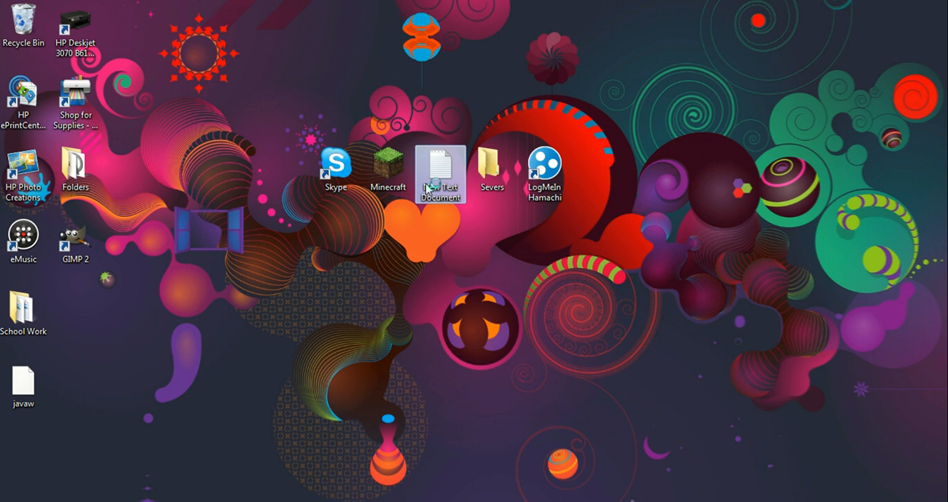
double_click(440, 165)
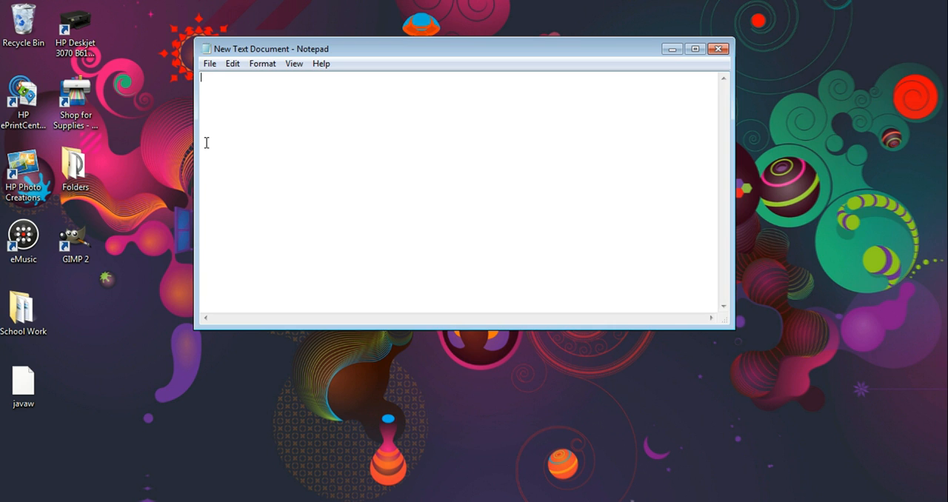
- Begin the command with javaw -Xmx3072m for a 3072 MB maximum memory
type("javaw")
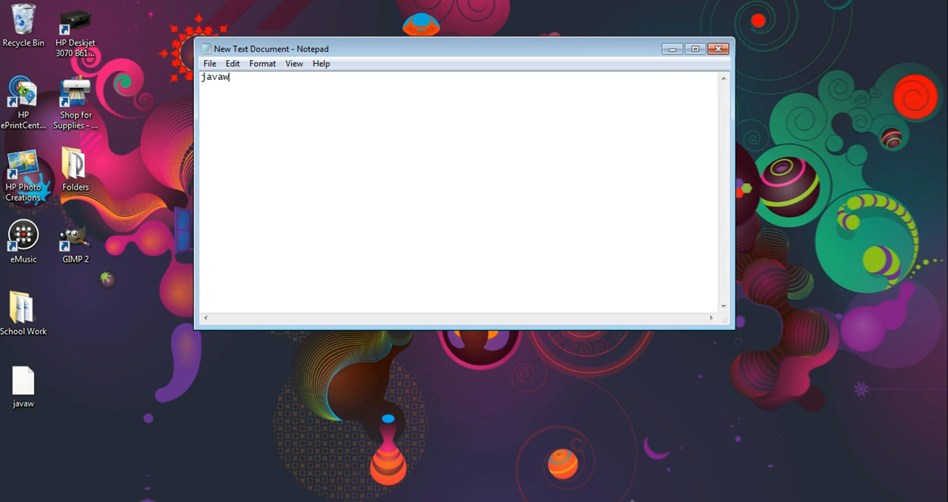
type("\" \"")
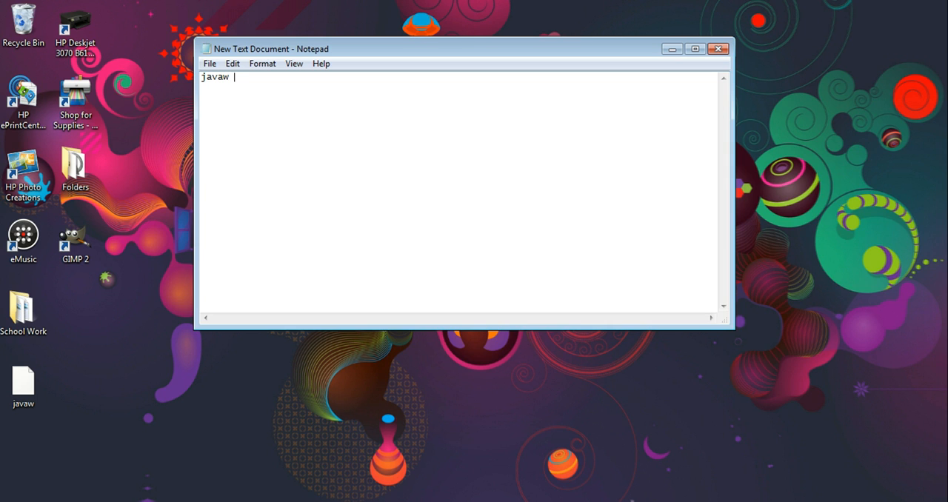
type("-X")
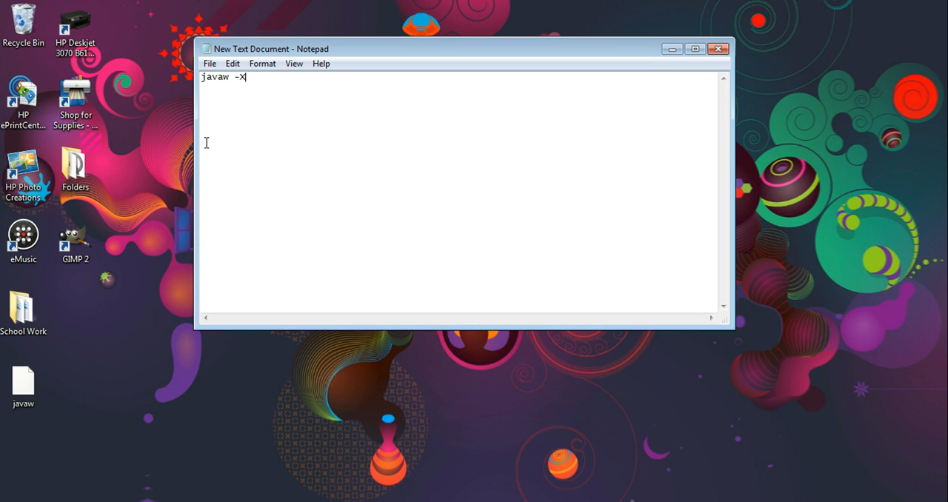
type("mx")
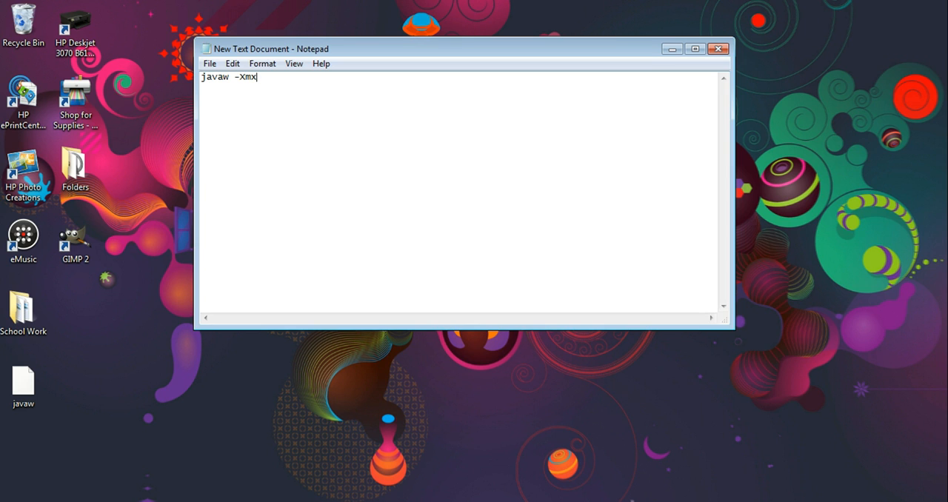
type("30")
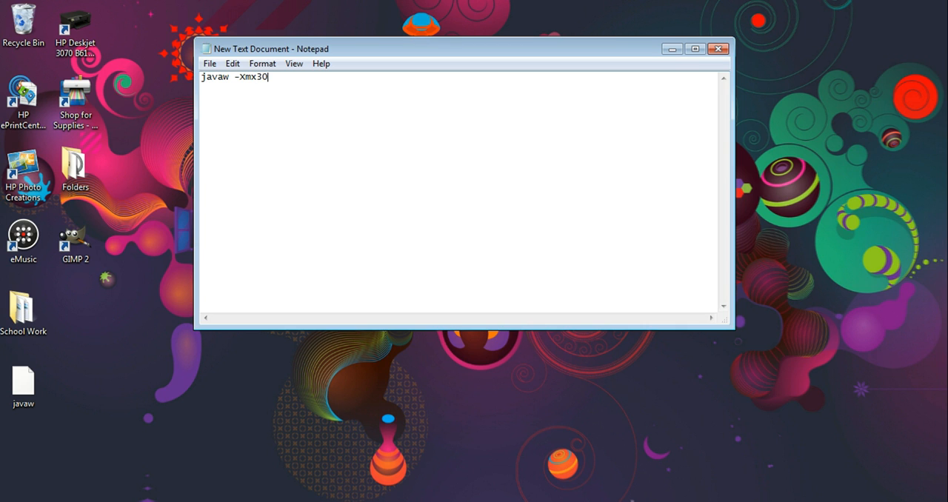
type("72")
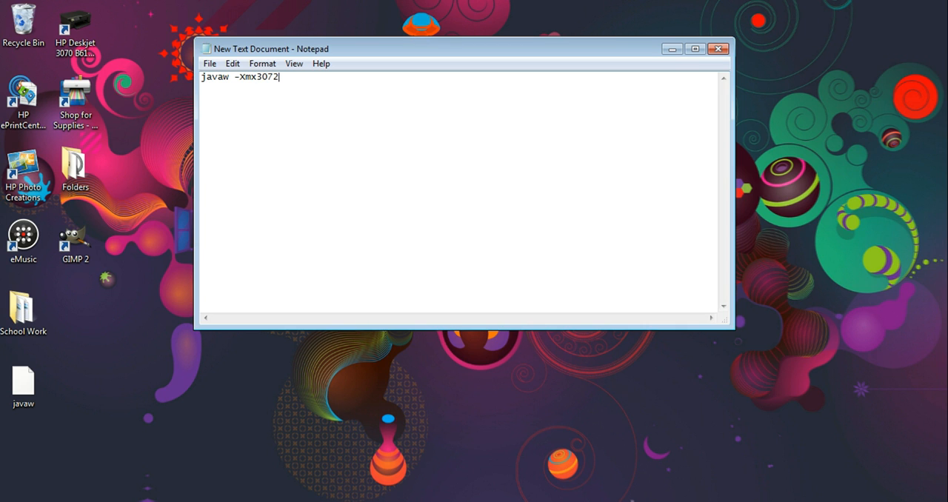
type("m")
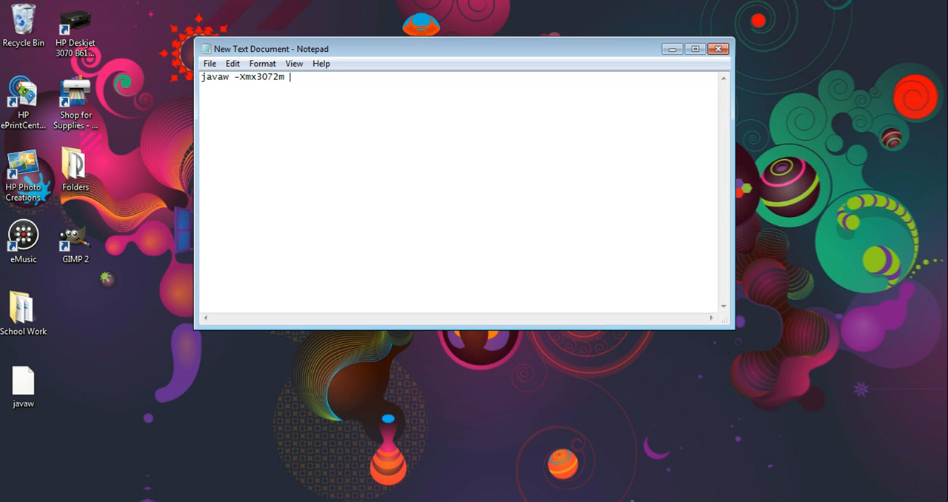
- Add -Xms1536m starting memory and the -jar switch to the command
type("-")
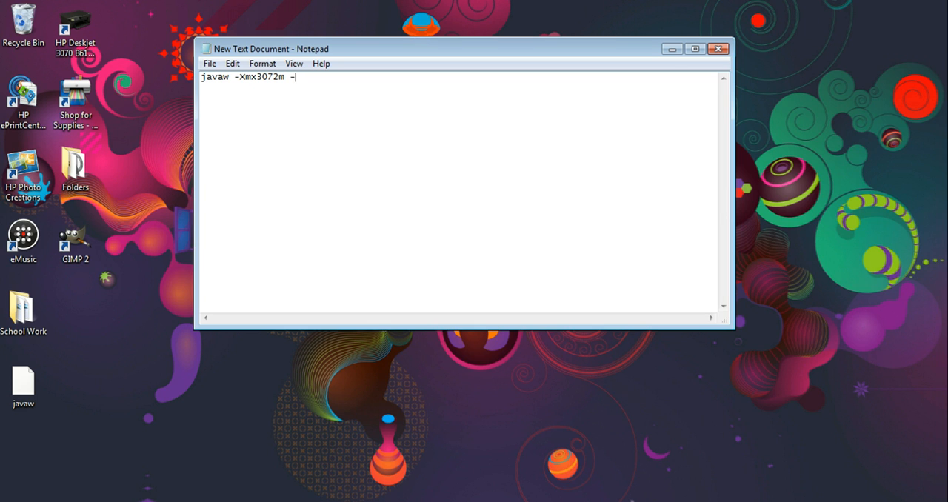
type("Xms")
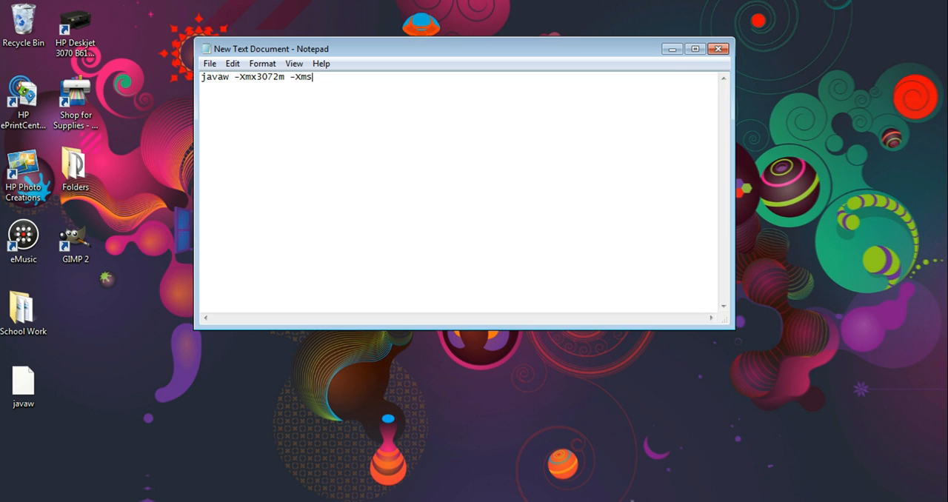
type("15")
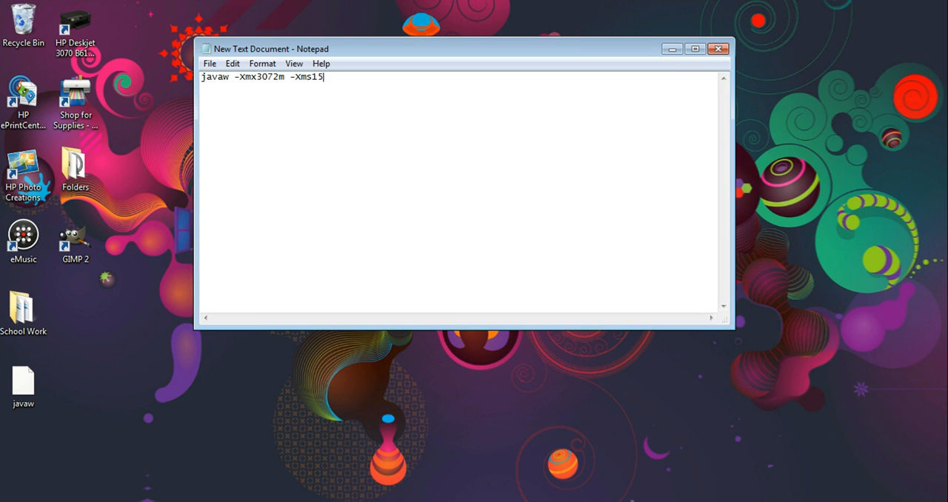
type("36")
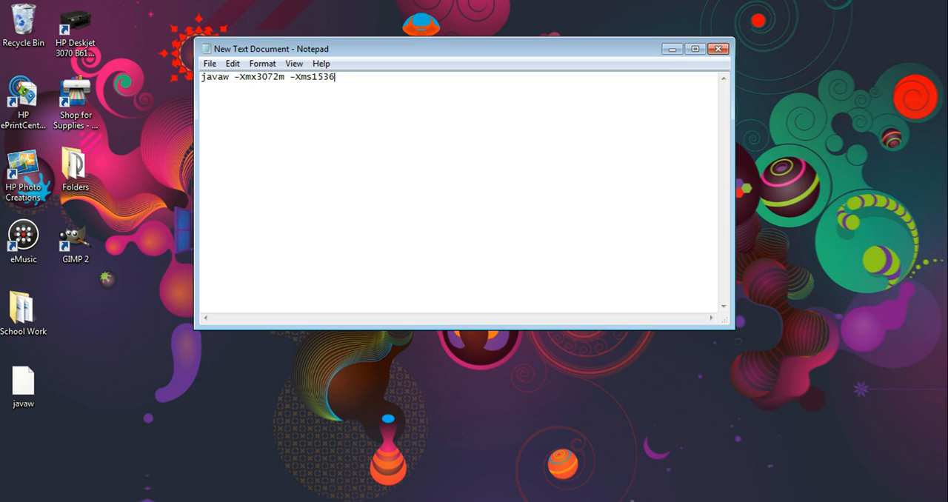
type("m -")
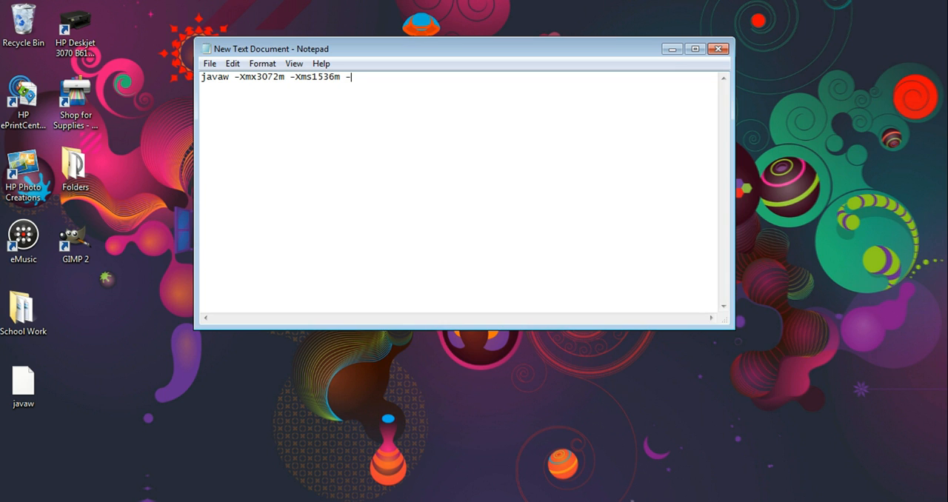
type("jar")
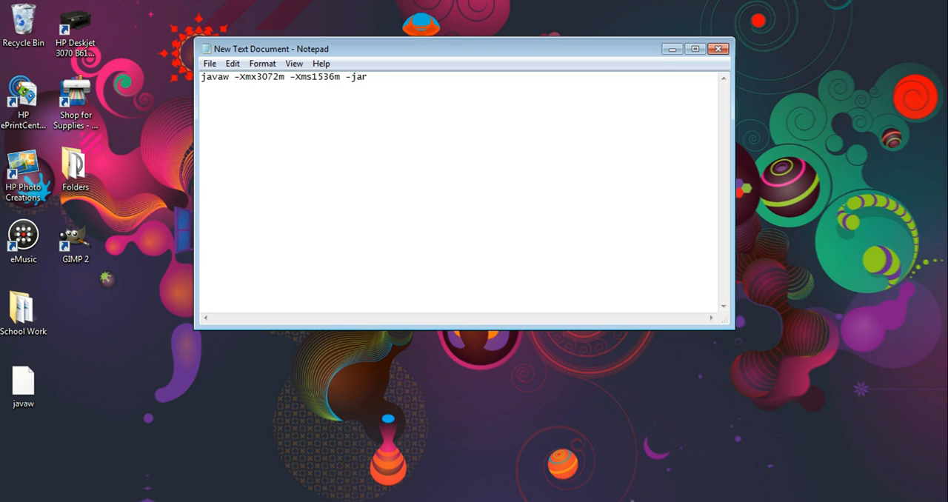
type("\" \"")
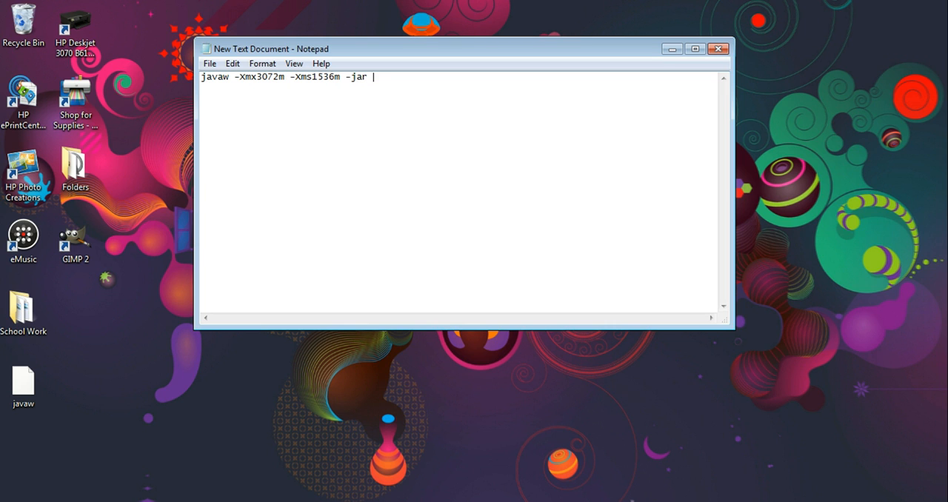
- Append the quoted path C:\Users\josh\Desktop\Minecraft.exe after -jar
type("C:\\Users\\josh\\Desktop")
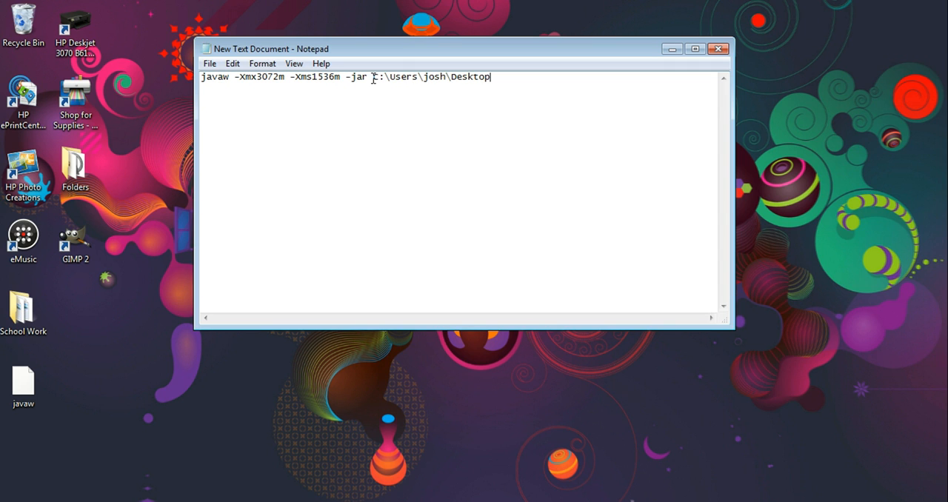
type("\"")
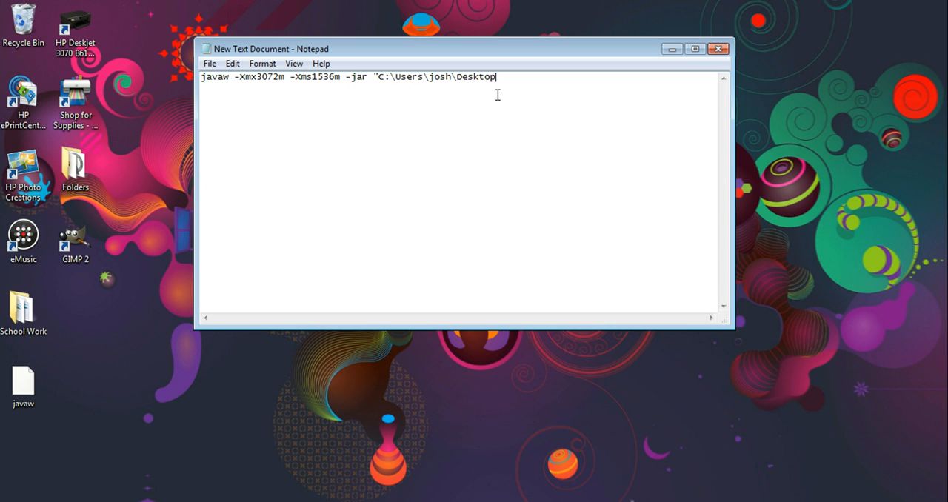
type("\\")
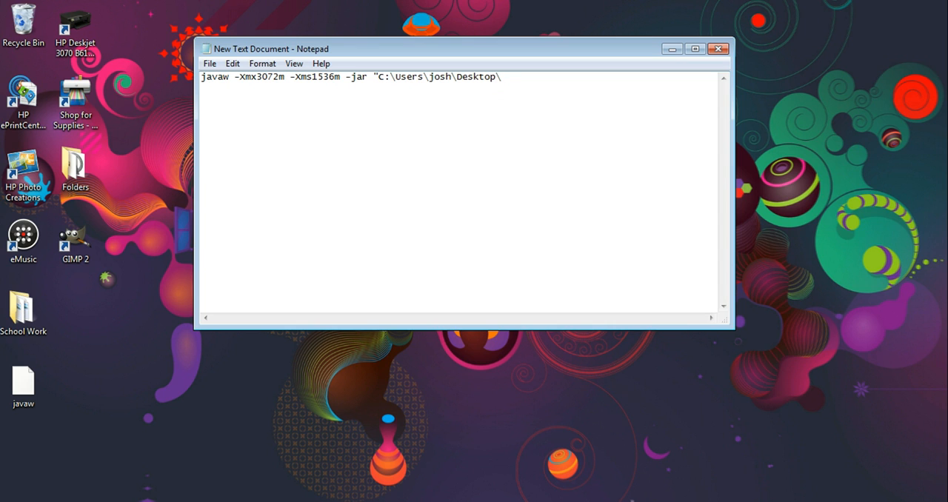
type("Mi")
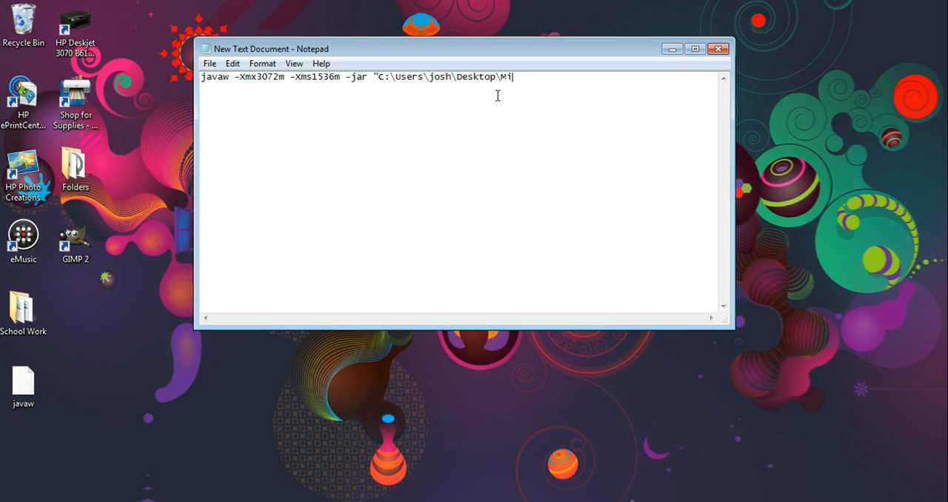
type("cecraft")
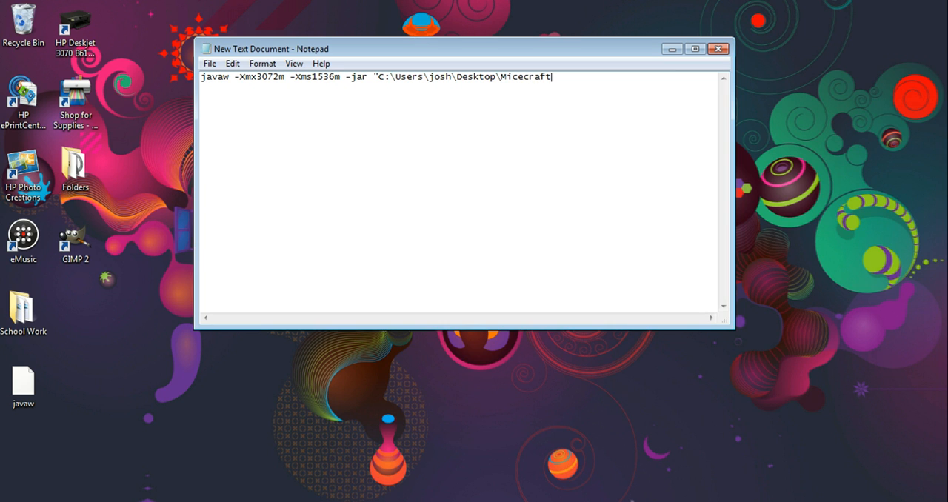
type(".ex")
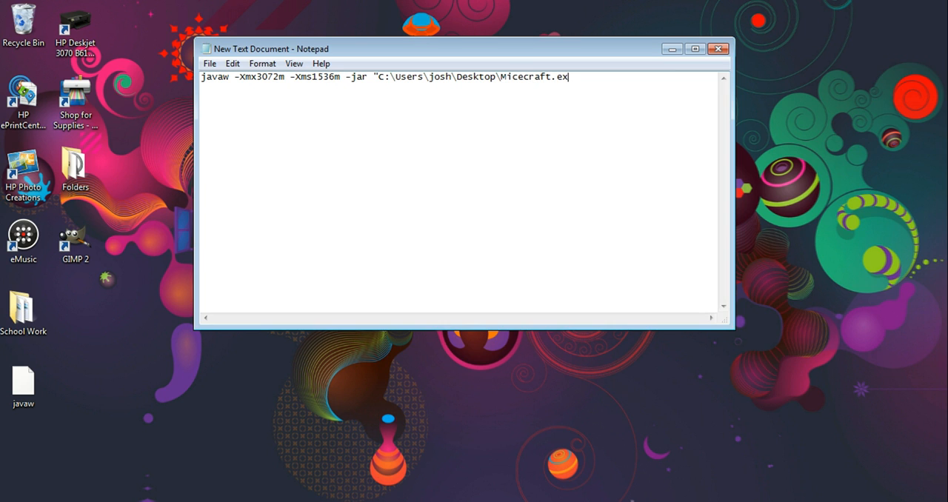
type("e")
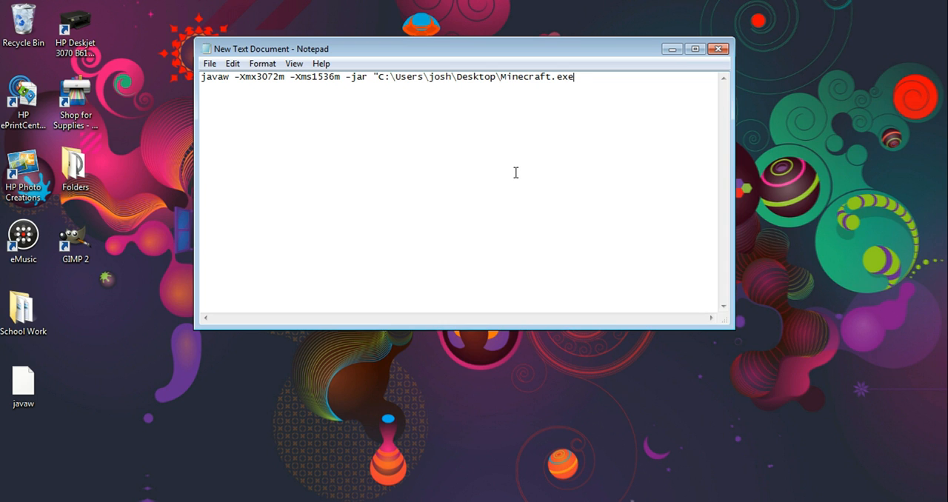
type("\"")
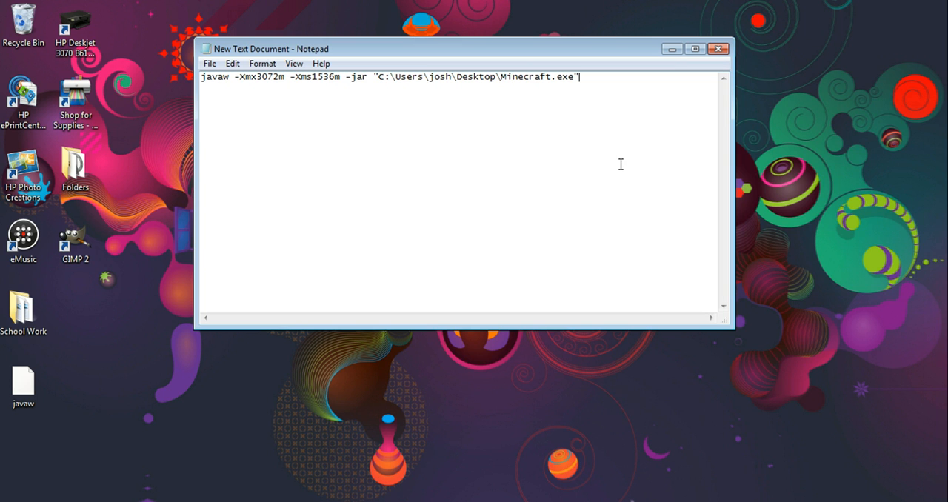
- Start Save As and name the file optimized minecraft.bat
left_click(211, 63)
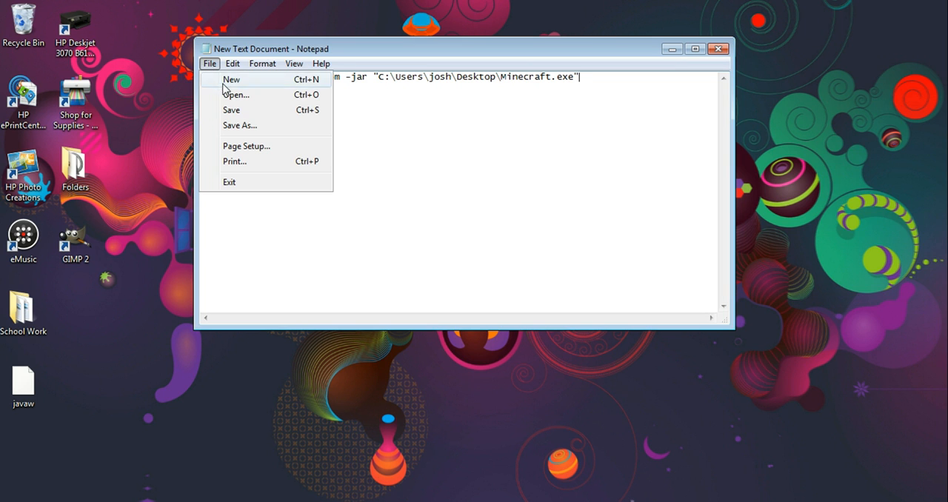
left_click(237, 133)
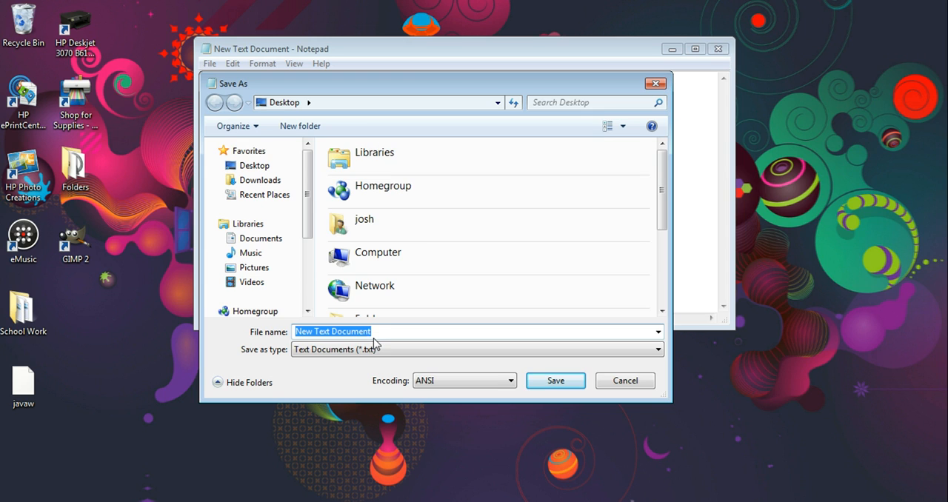
type("optimiz")
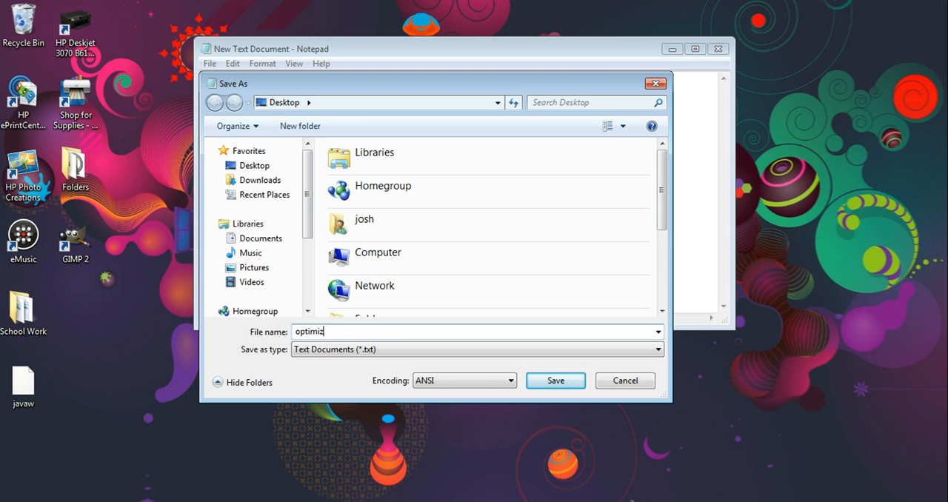
type("ed mine")
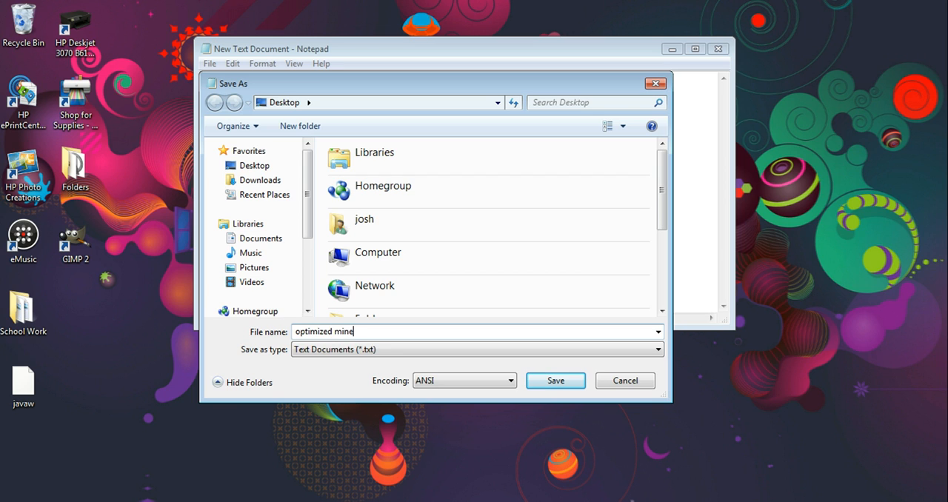
type("craft")
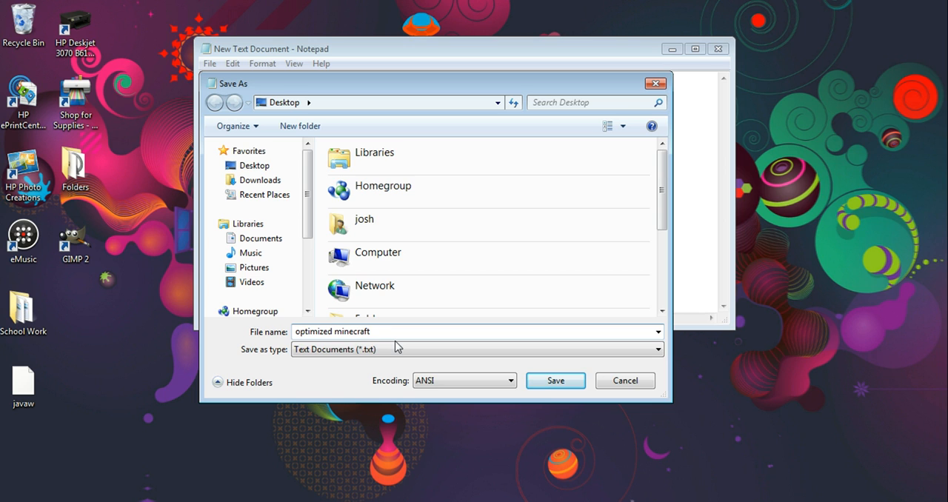
type(".")
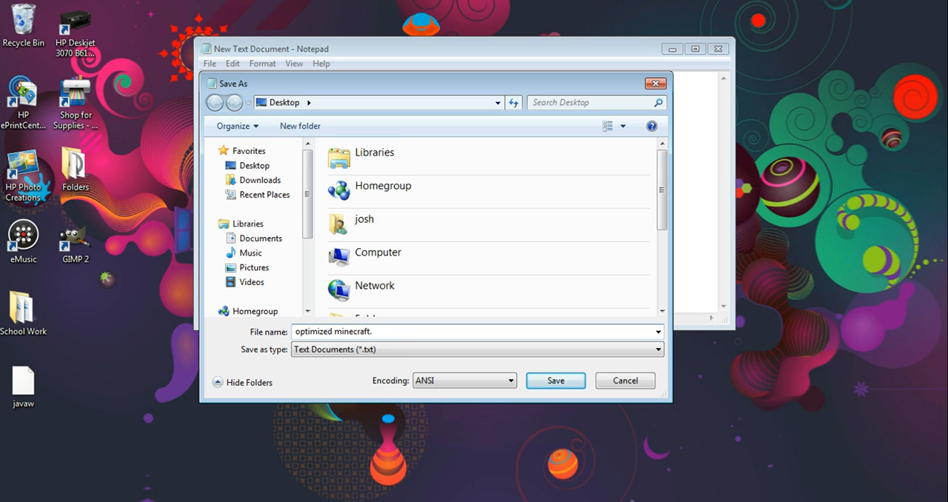
- Set Save as type to All Files and save the batch file to the desktop
left_click(655, 350)
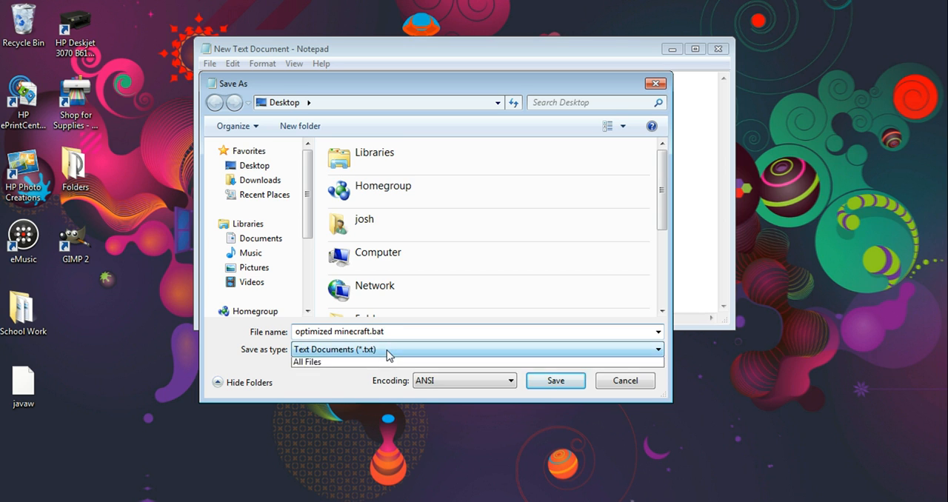
left_click(307, 362)
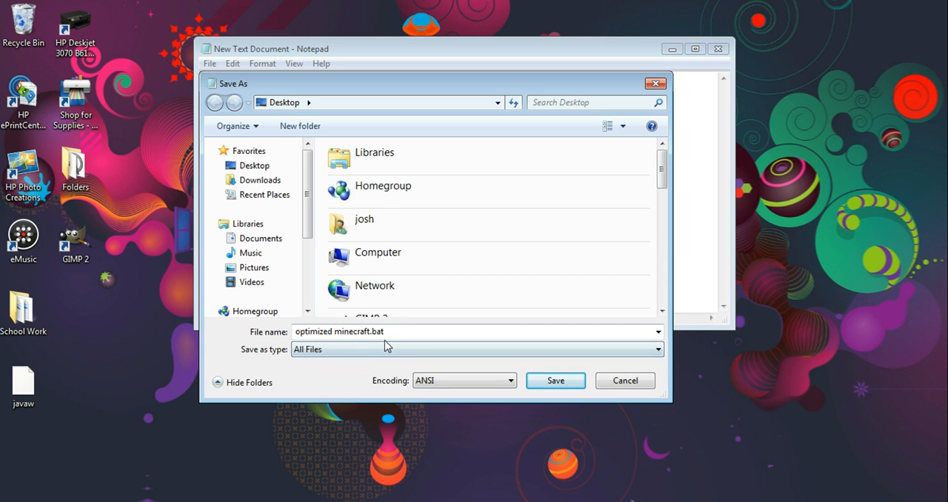
left_click(556, 380)
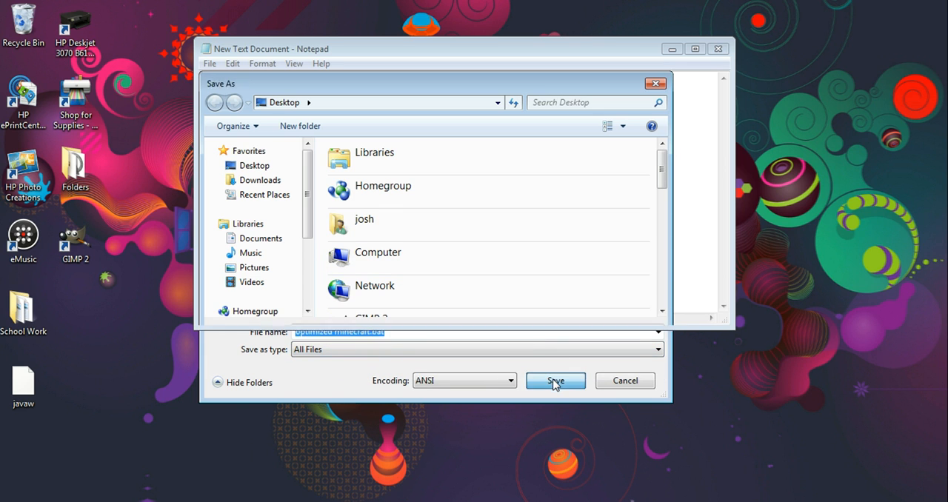
left_click(554, 380)
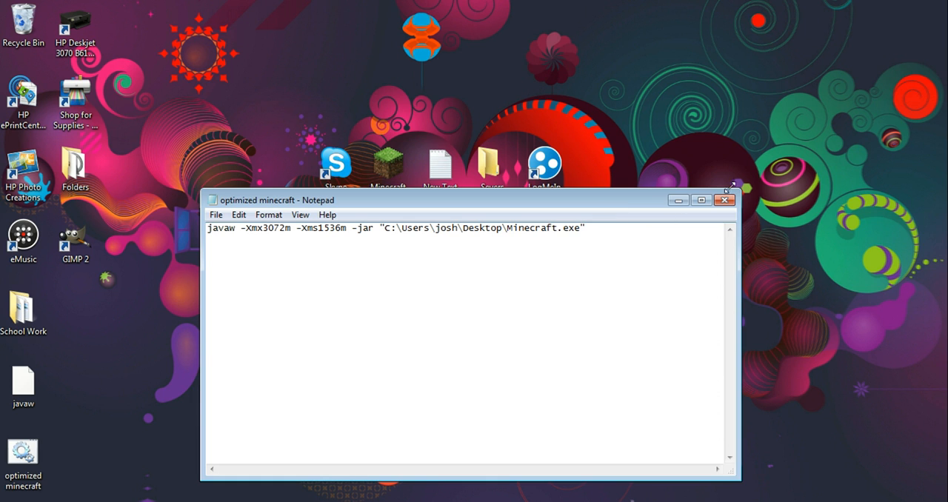
- Close Notepad, move optimized minecraft.bat beside the Minecraft shortcut and launch it
left_click(725, 200)
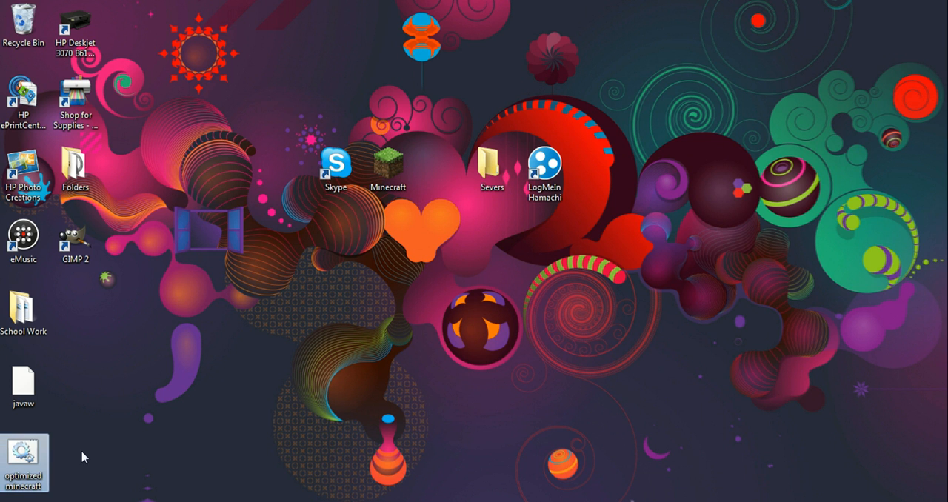
left_click_drag(24, 463, 442, 175)
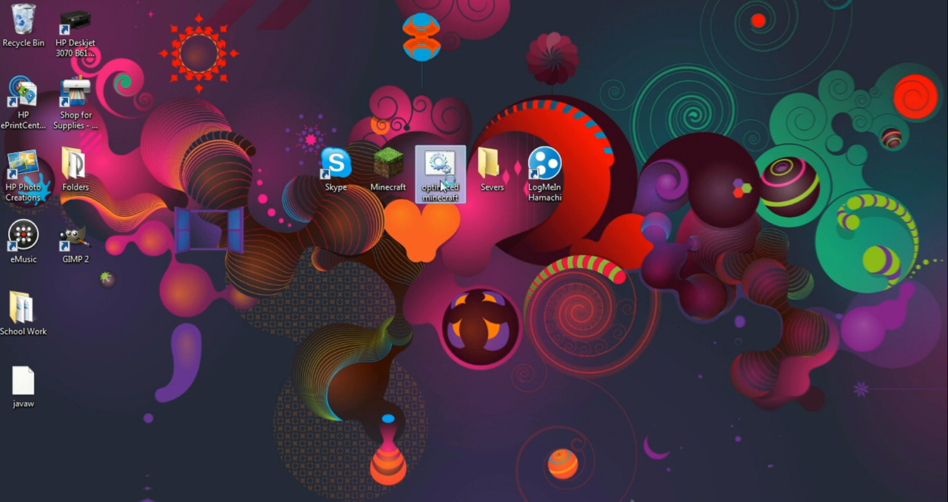
double_click(439, 162)
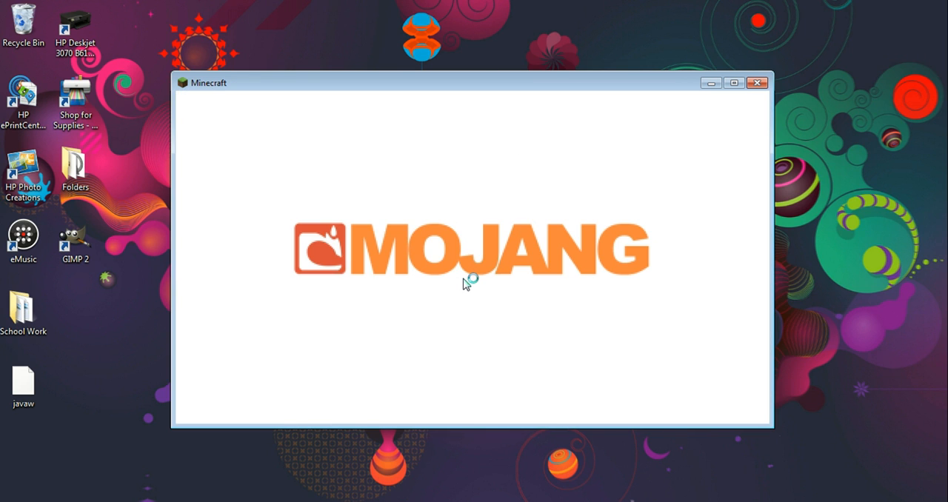
mouse_move(467, 284)
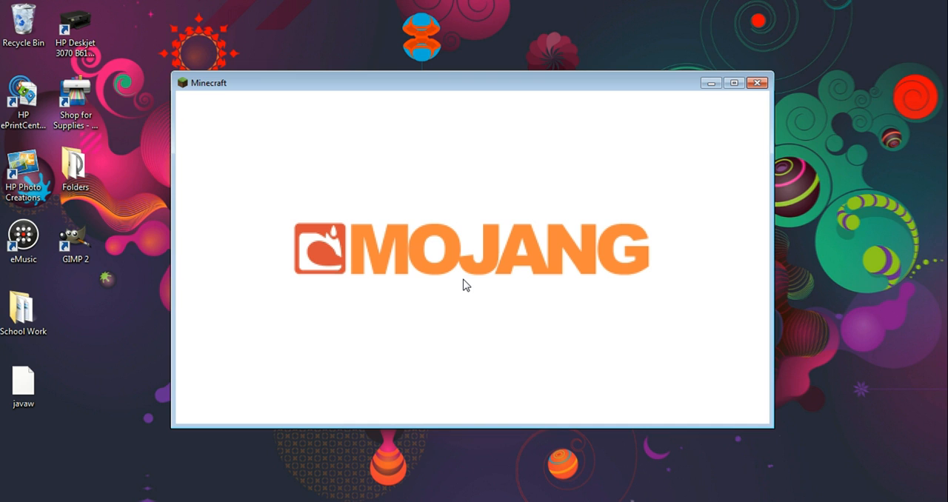
mouse_move(452, 264)
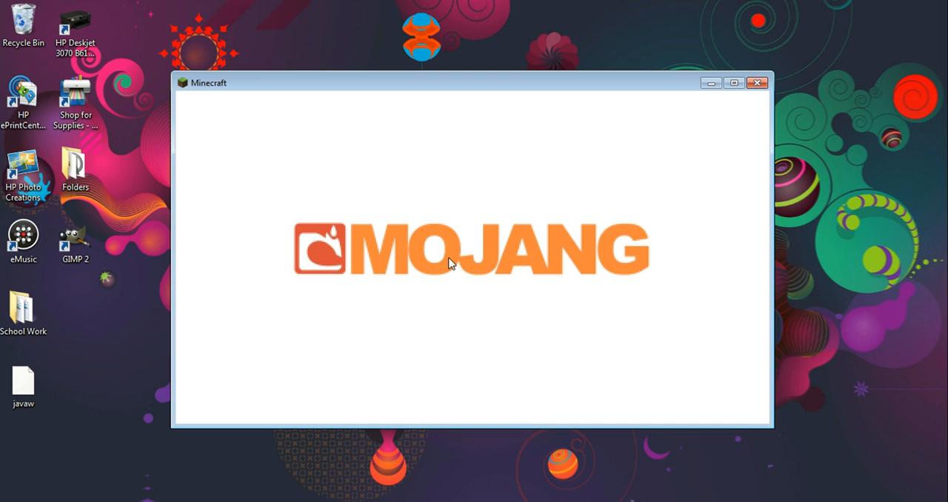
mouse_move(431, 311)
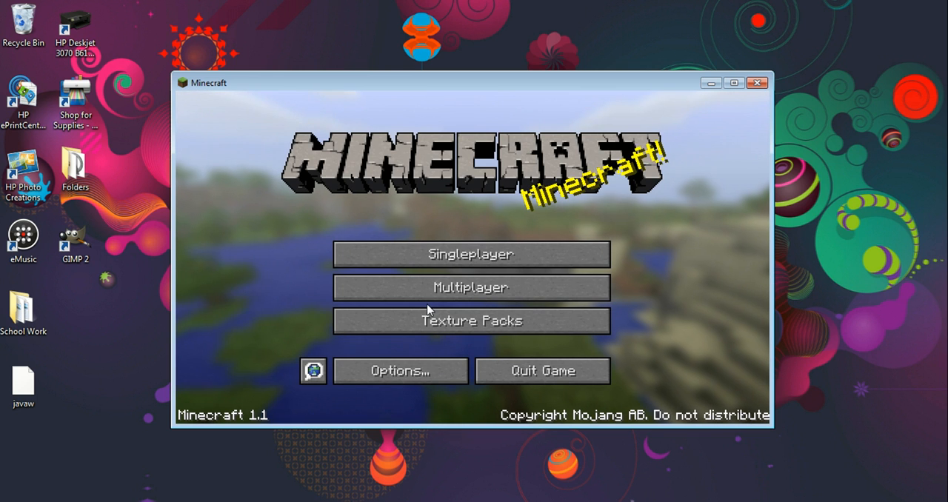
- Enter Singleplayer and load the saved world in the optimized launch
left_click(471, 255)
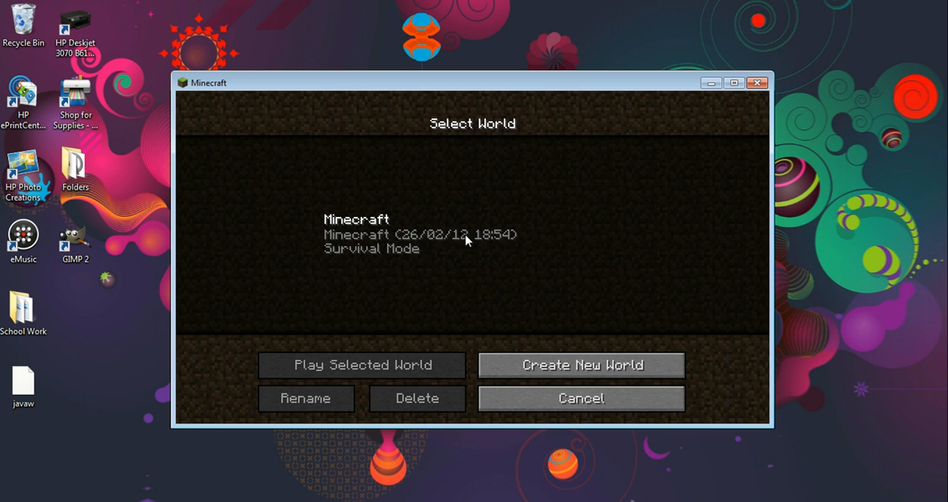
mouse_move(370, 276)
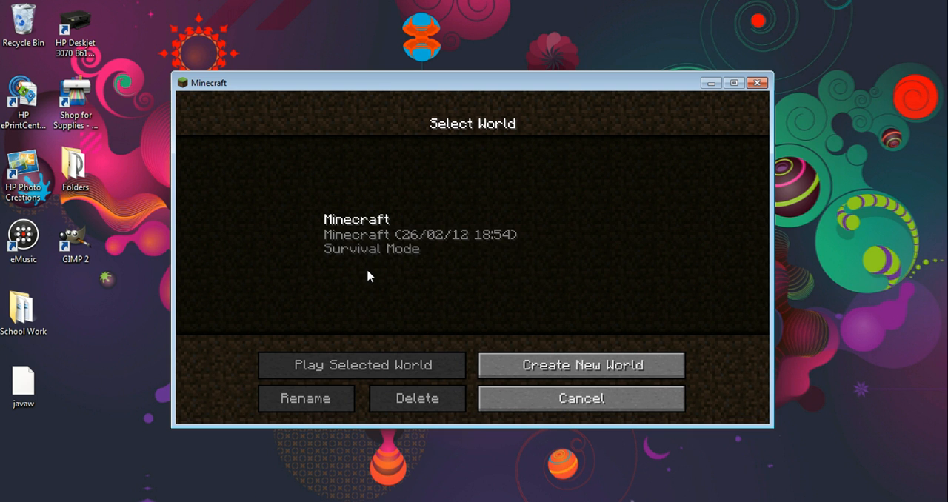
left_click(363, 365)
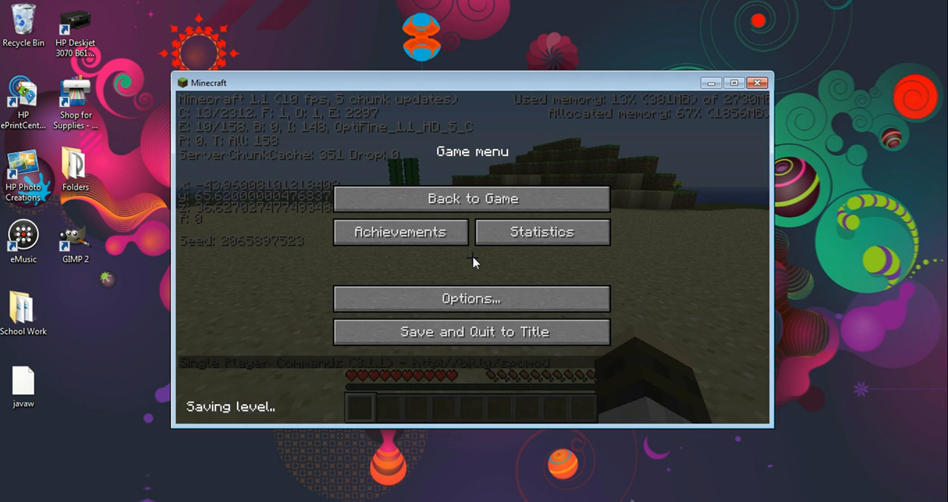
mouse_move(720, 166)
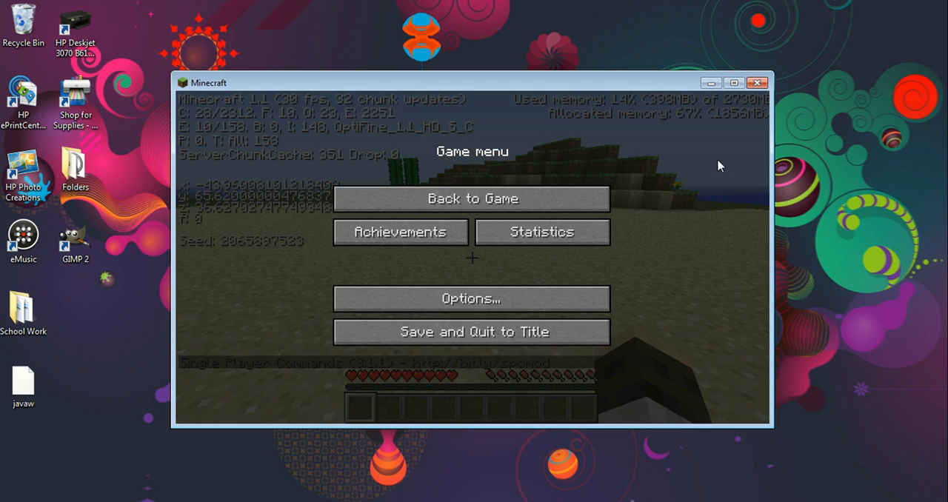
mouse_move(726, 126)
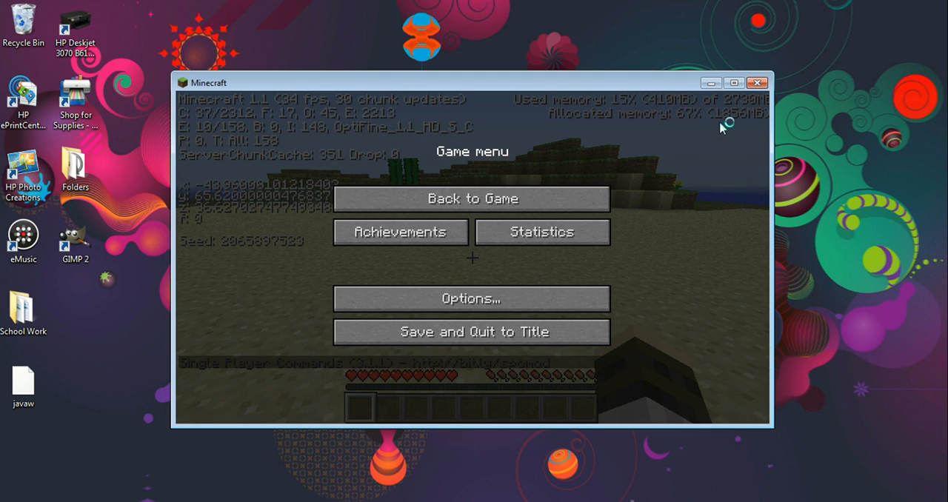
mouse_move(566, 129)
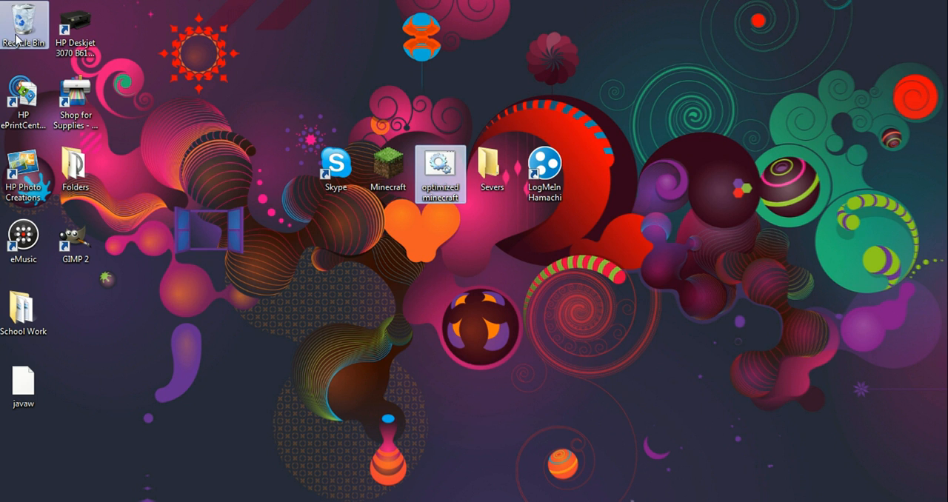
- Start Minecraft through its normal desktop shortcut to reach the launcher
right_click(24, 22)
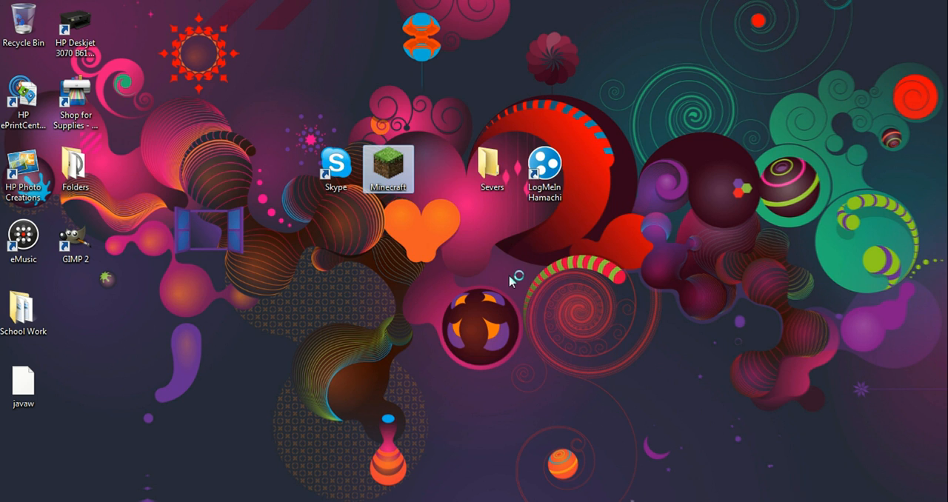
double_click(388, 163)
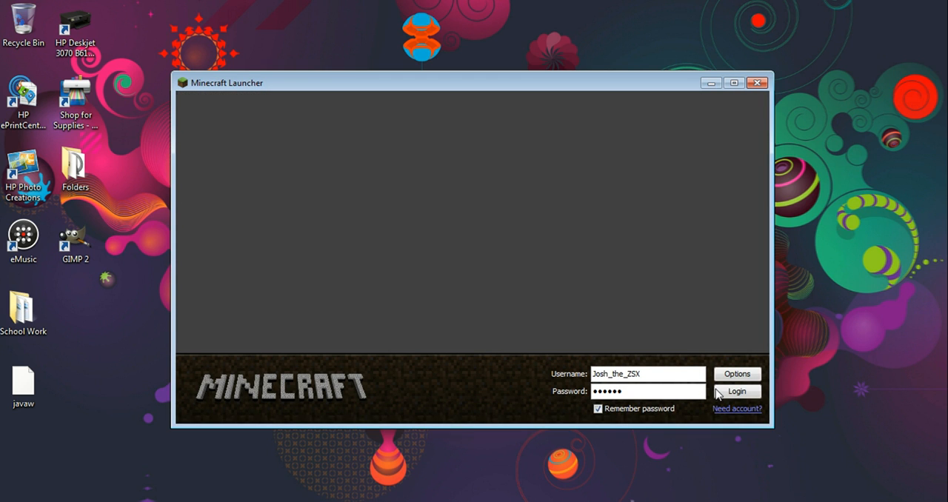
- Log in, load the same world, view the paused memory readout, then close the game
left_click(737, 391)
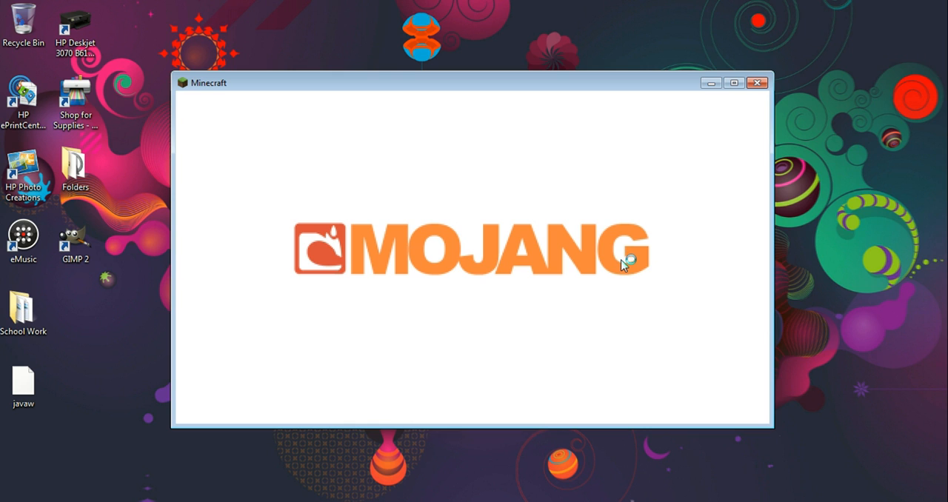
mouse_move(626, 255)
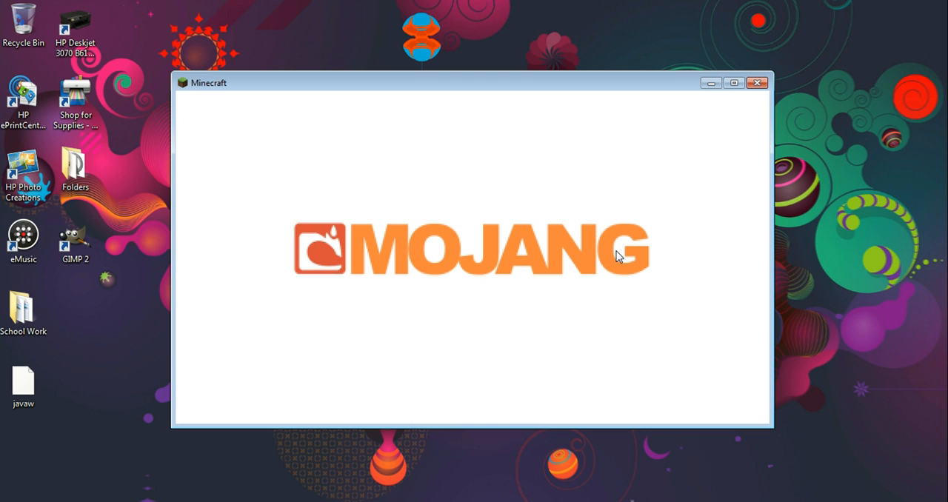
mouse_move(436, 234)
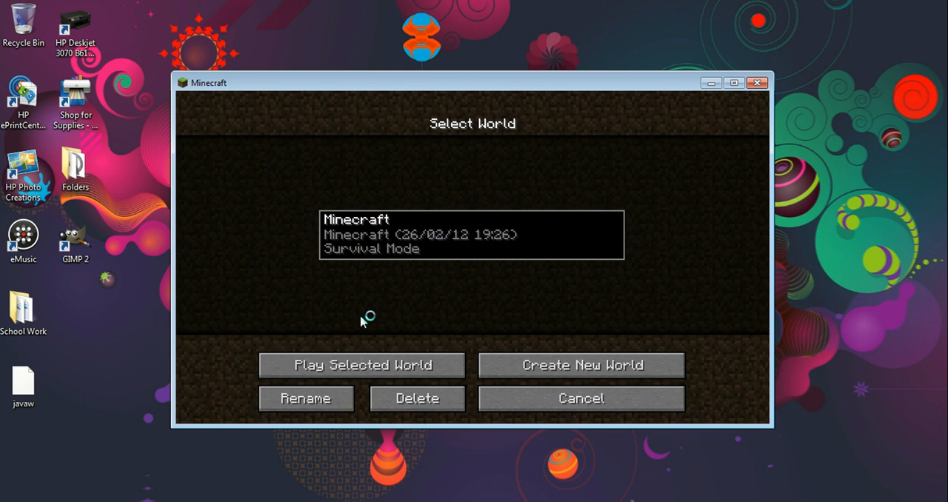
left_click(361, 364)
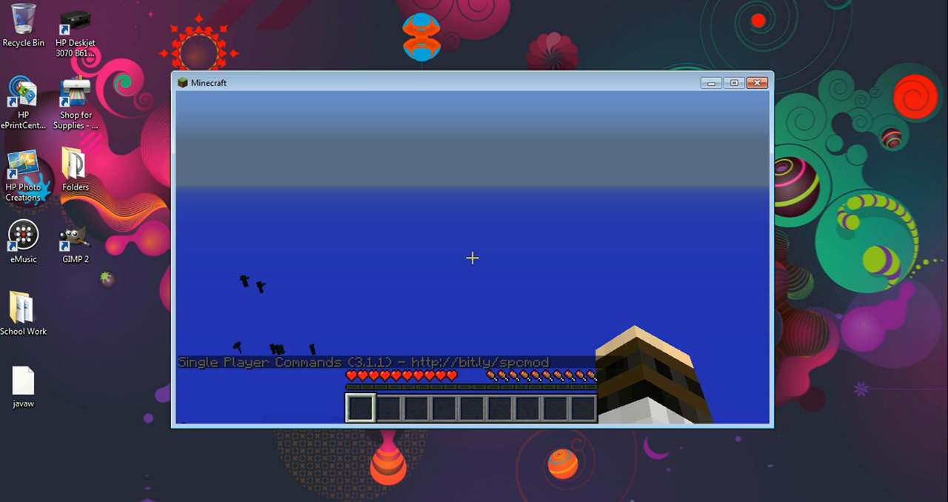
key("Escape")
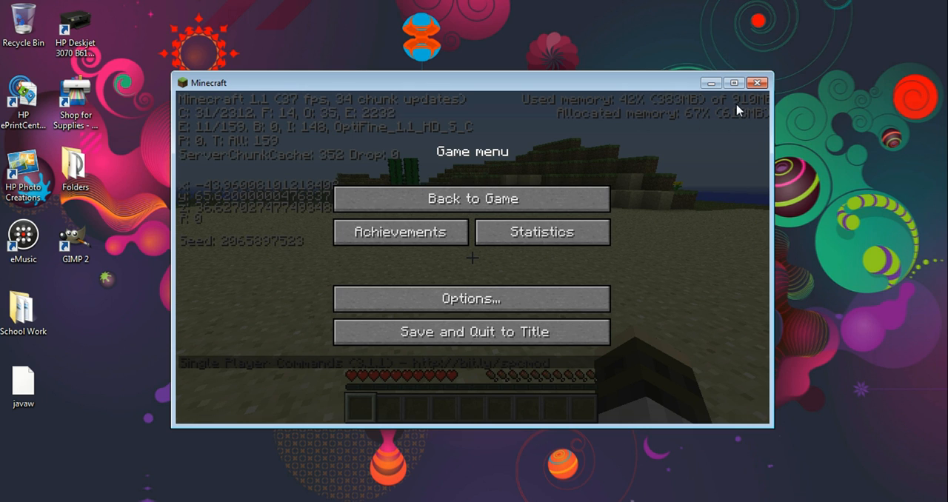
mouse_move(709, 126)
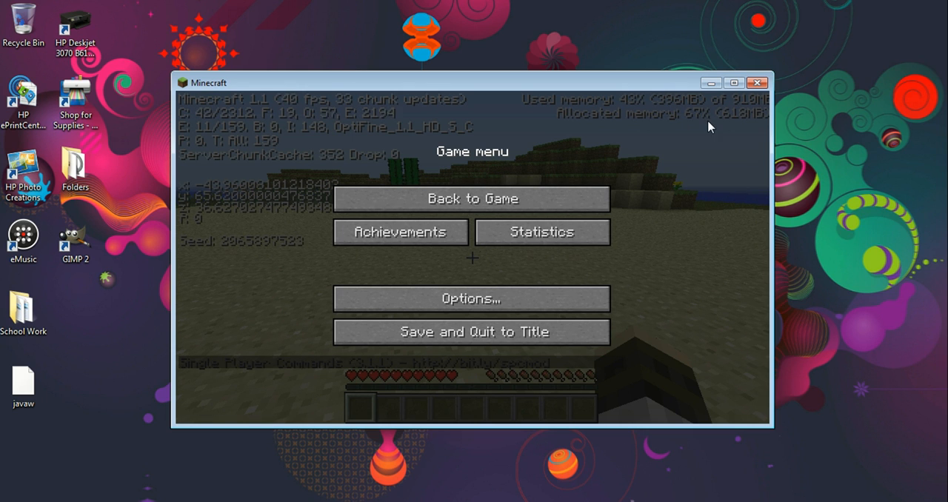
mouse_move(738, 149)
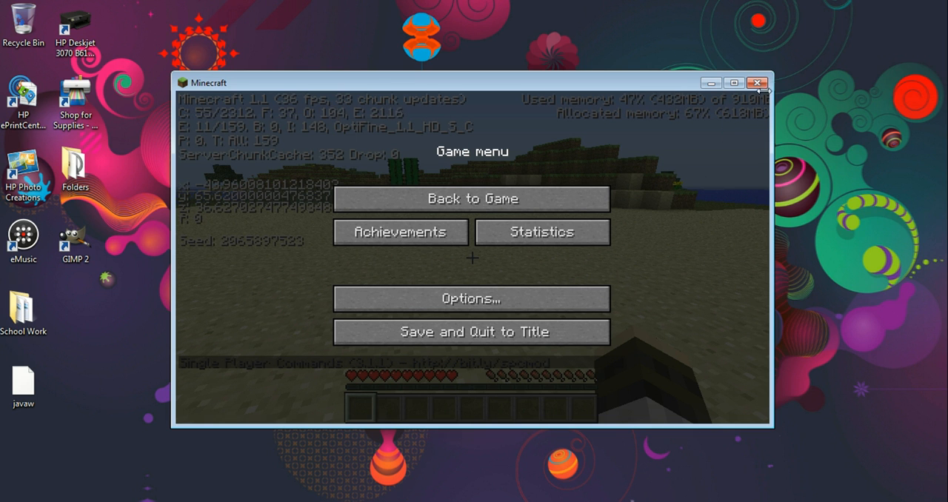
left_click(757, 83)
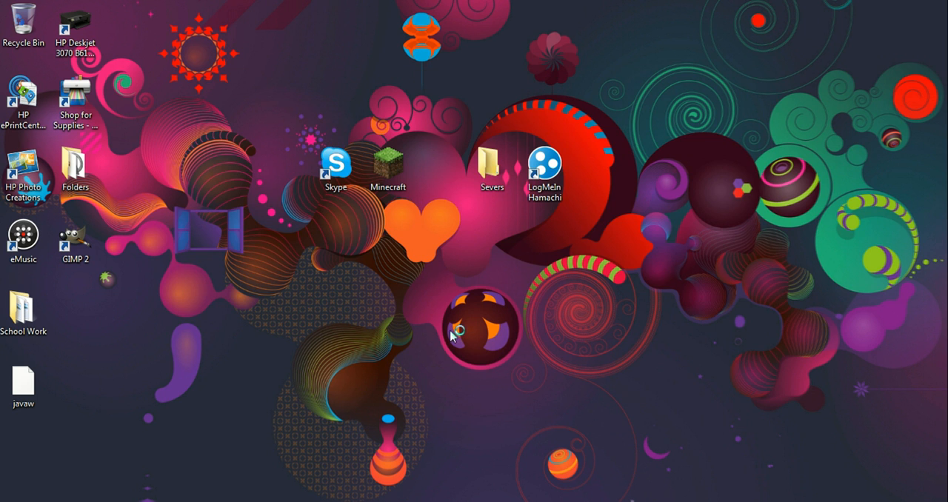